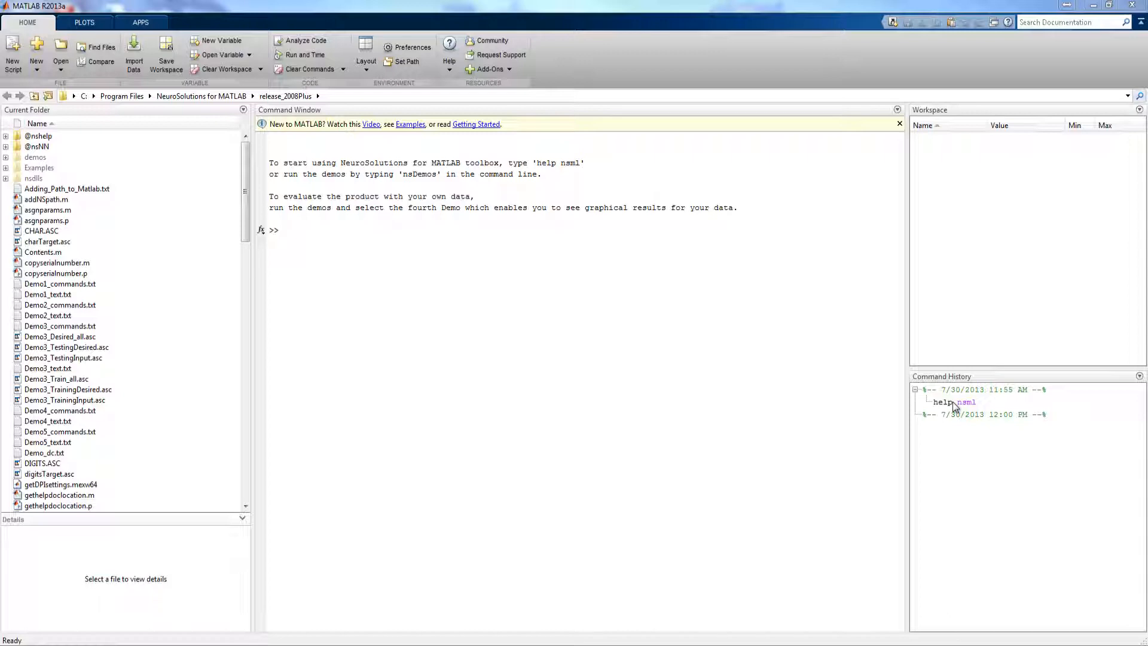
Rerun 'help nsml' from Command History to list the NeuroSolutions toolbox functions
double_click(953, 401)
type("nsDemos")
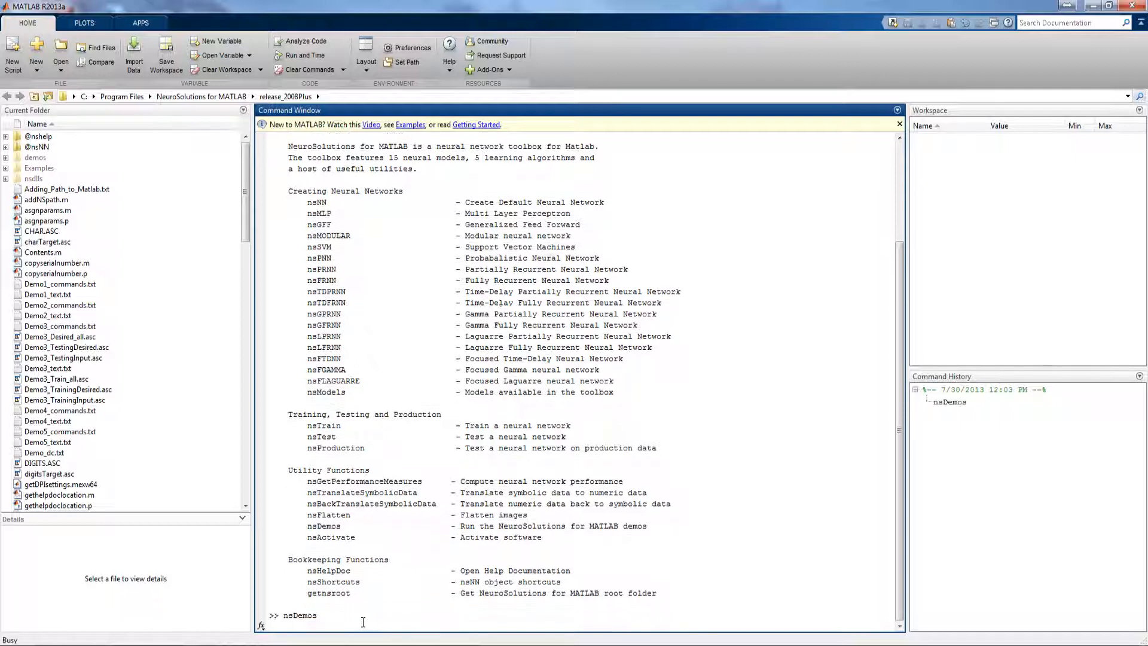
Run nsDemos and launch 'Demo 4: Use your own data'
key("Return")
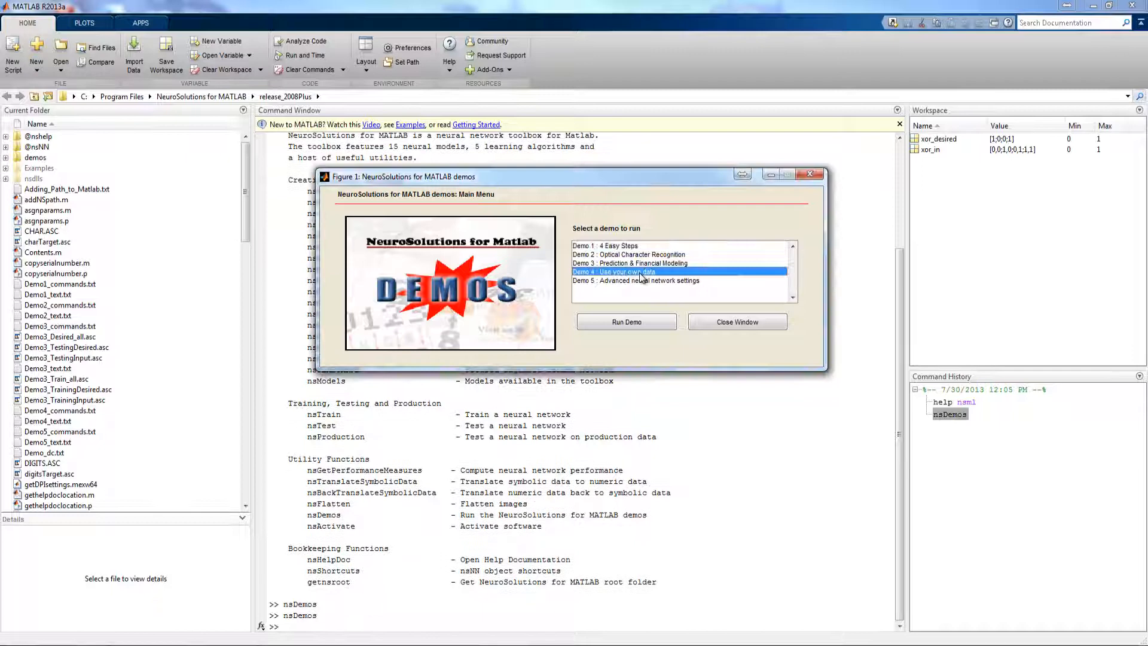
left_click(626, 322)
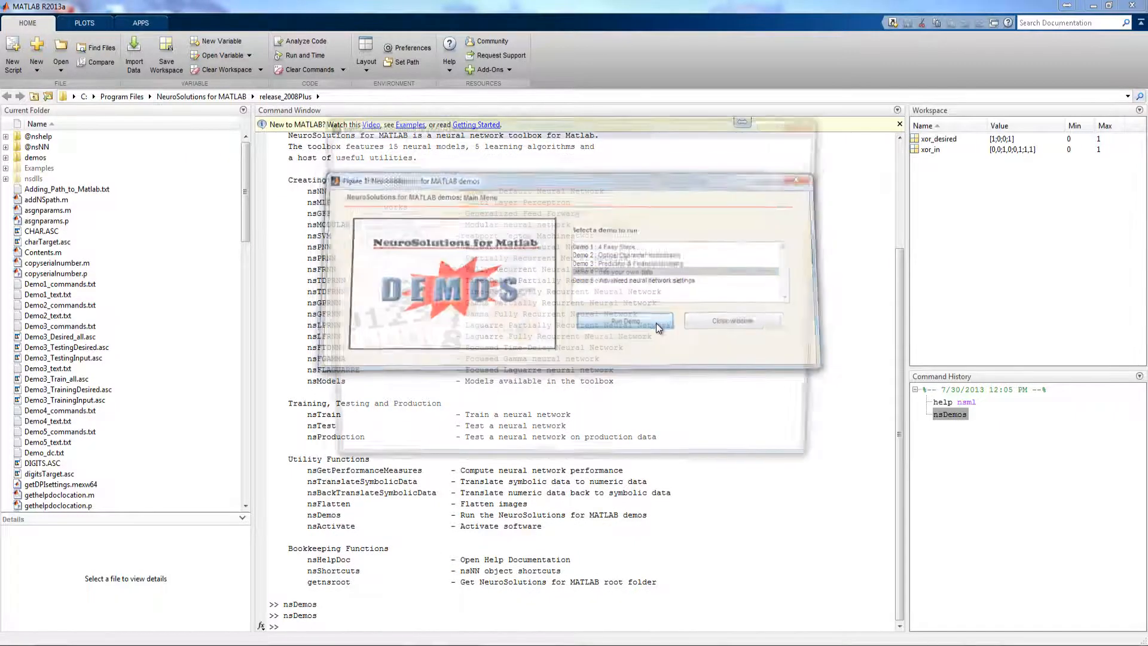
Advance to 'Load data from workspace' and load the XOR dataset
left_click(626, 320)
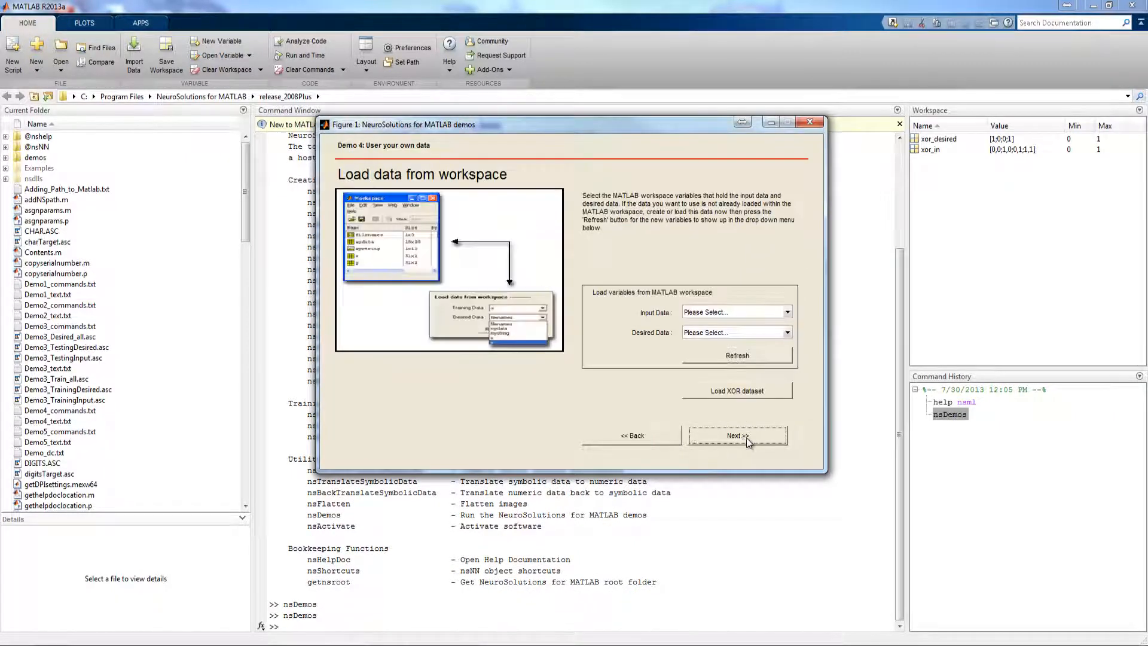
mouse_move(672, 367)
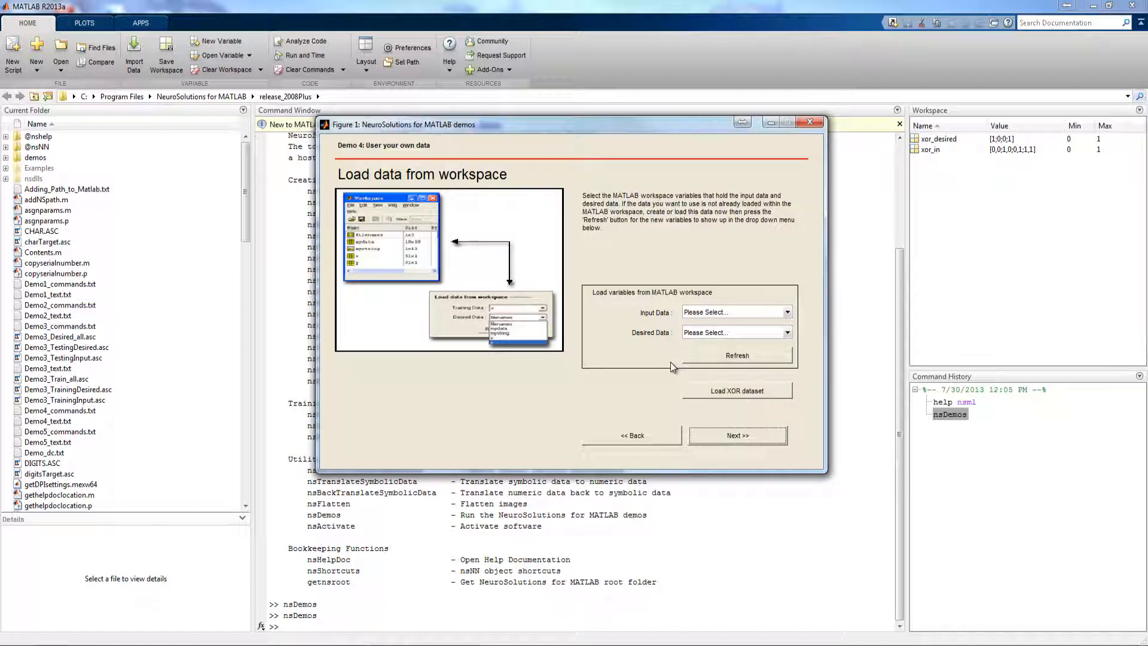
mouse_move(677, 392)
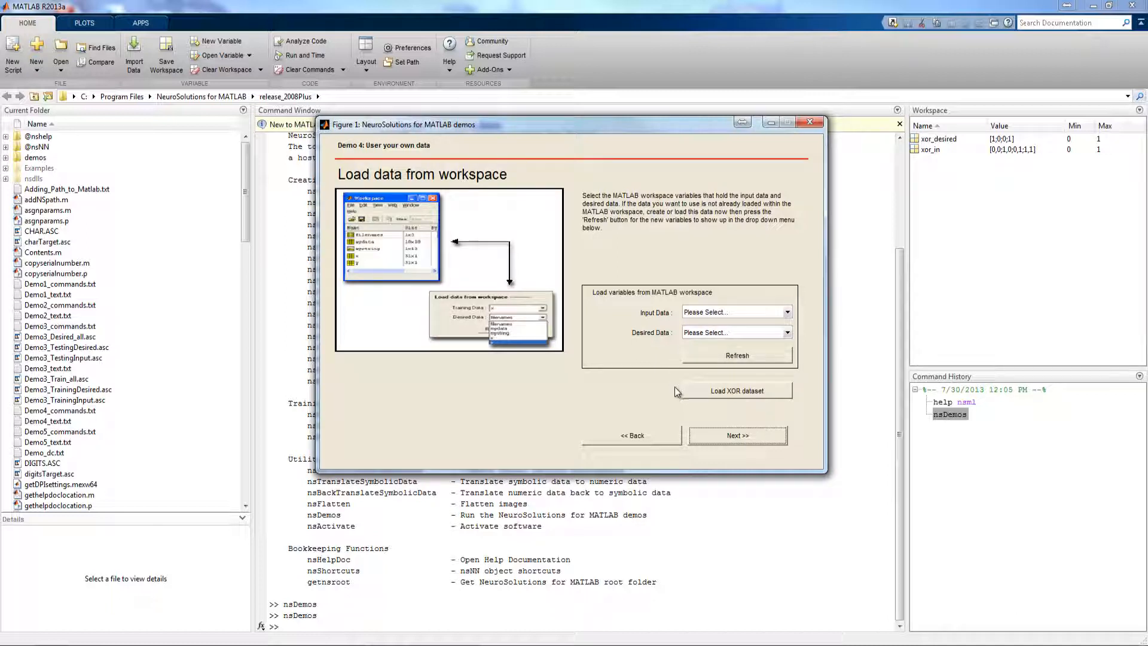
left_click(737, 390)
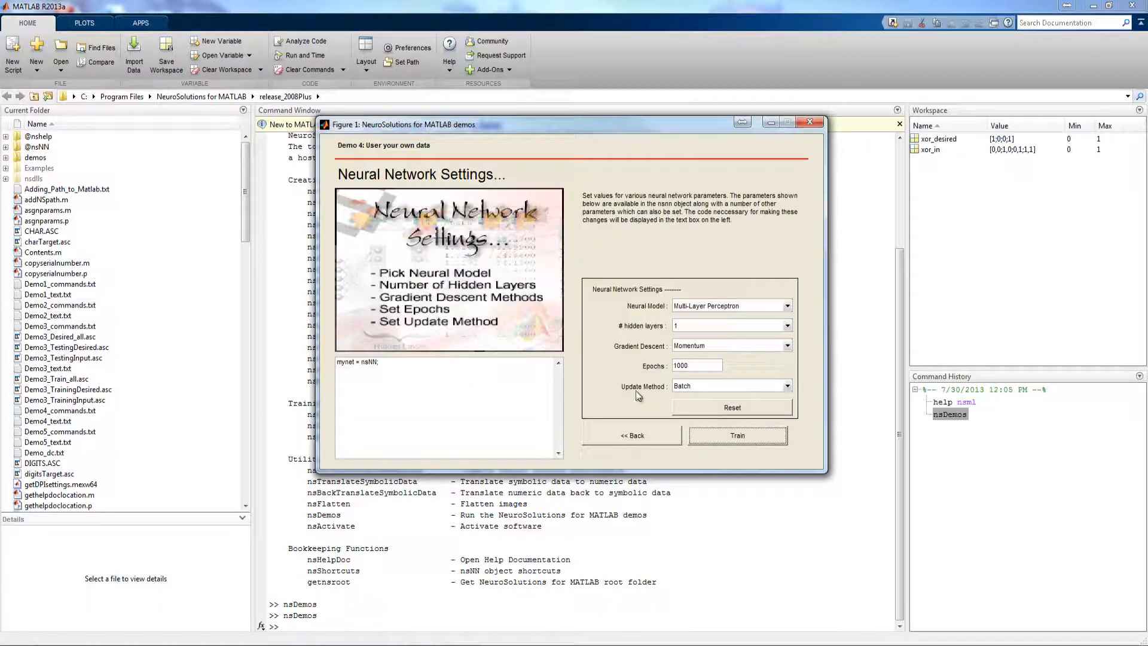
mouse_move(707, 319)
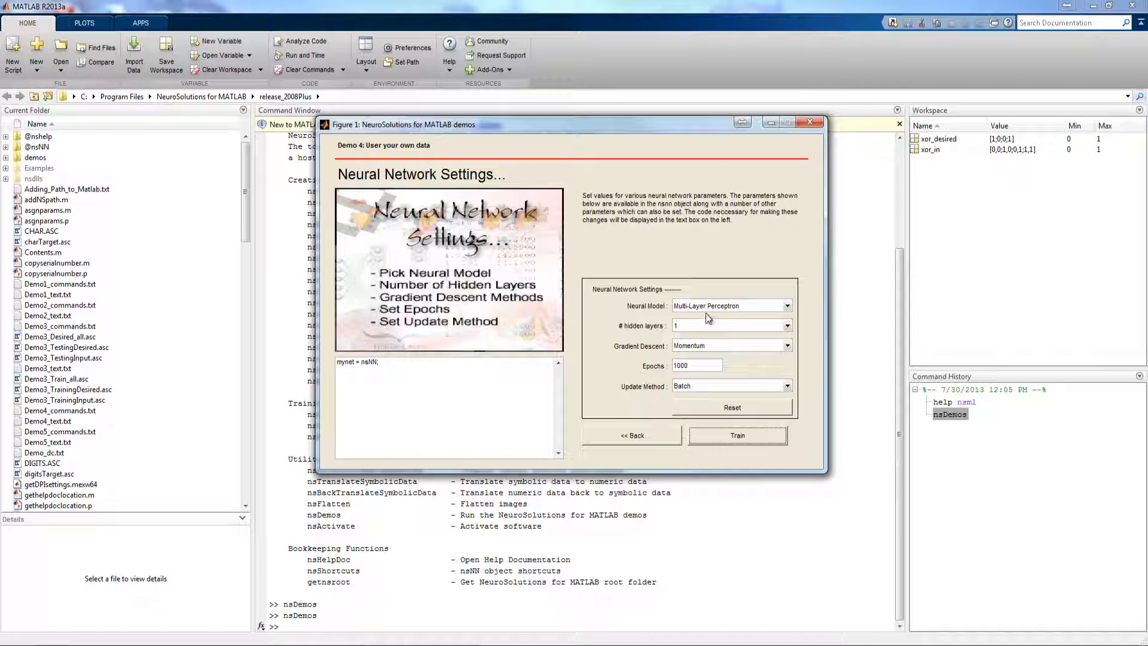
mouse_move(746, 315)
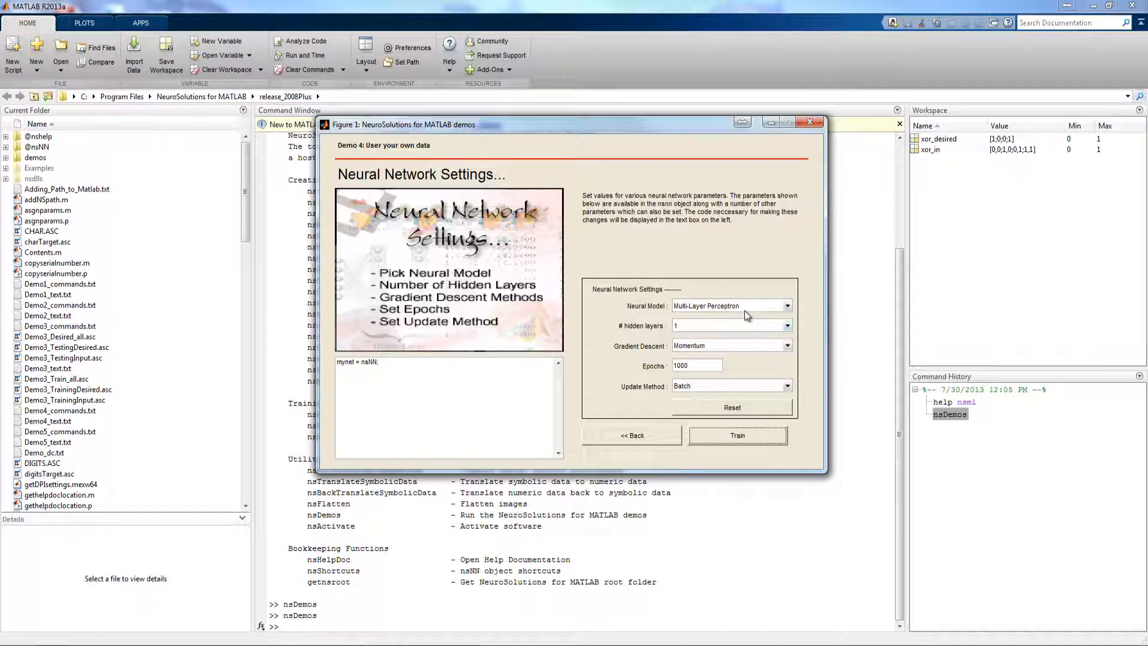
mouse_move(790, 325)
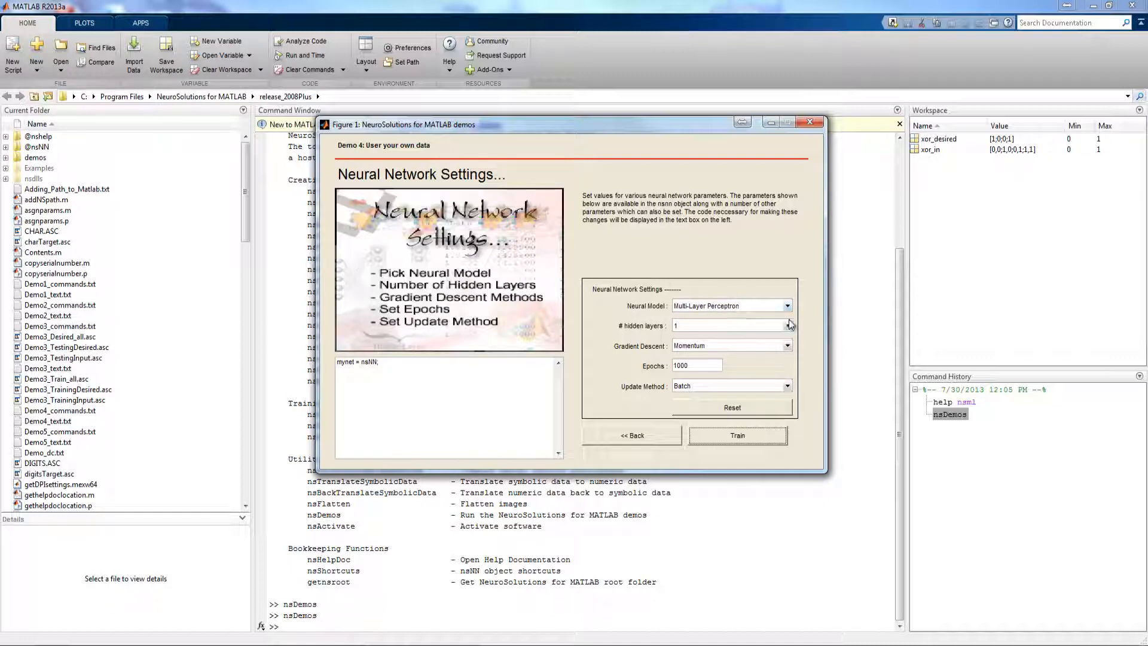
Set the network to 2 hidden layers with RProp gradient descent
left_click(788, 322)
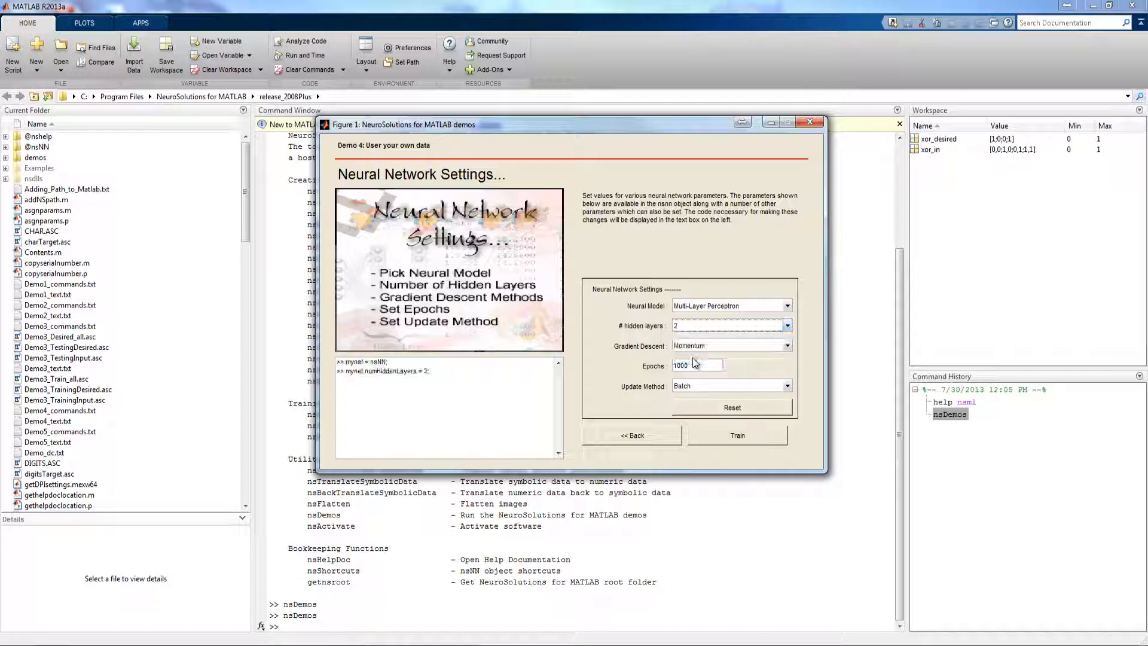
mouse_move(741, 359)
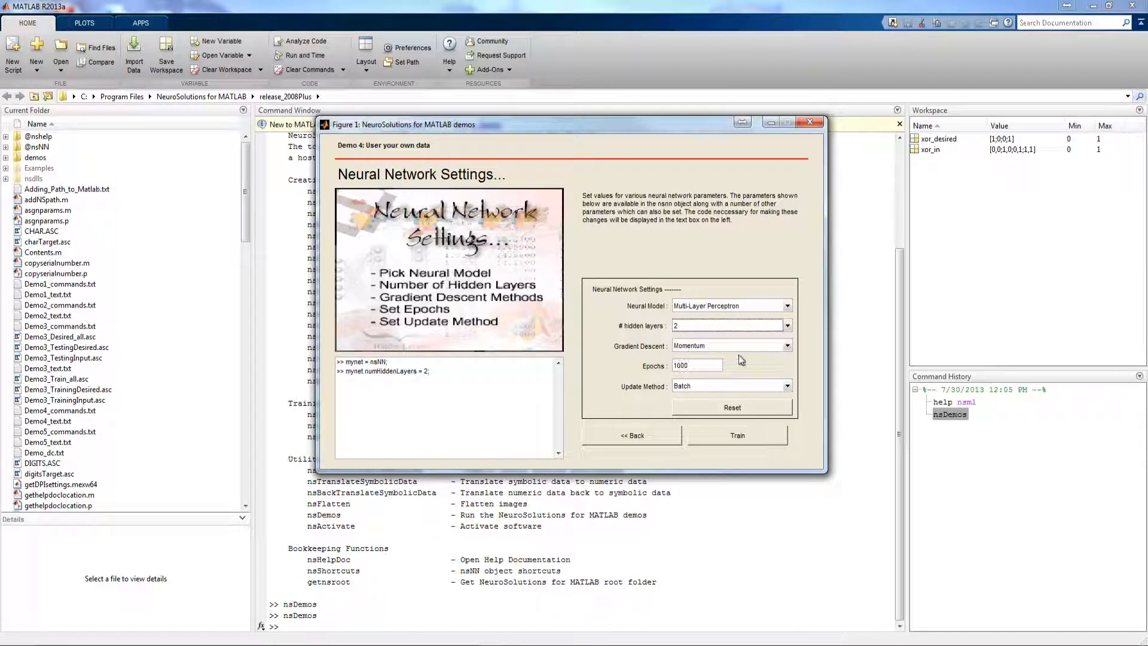
left_click(789, 345)
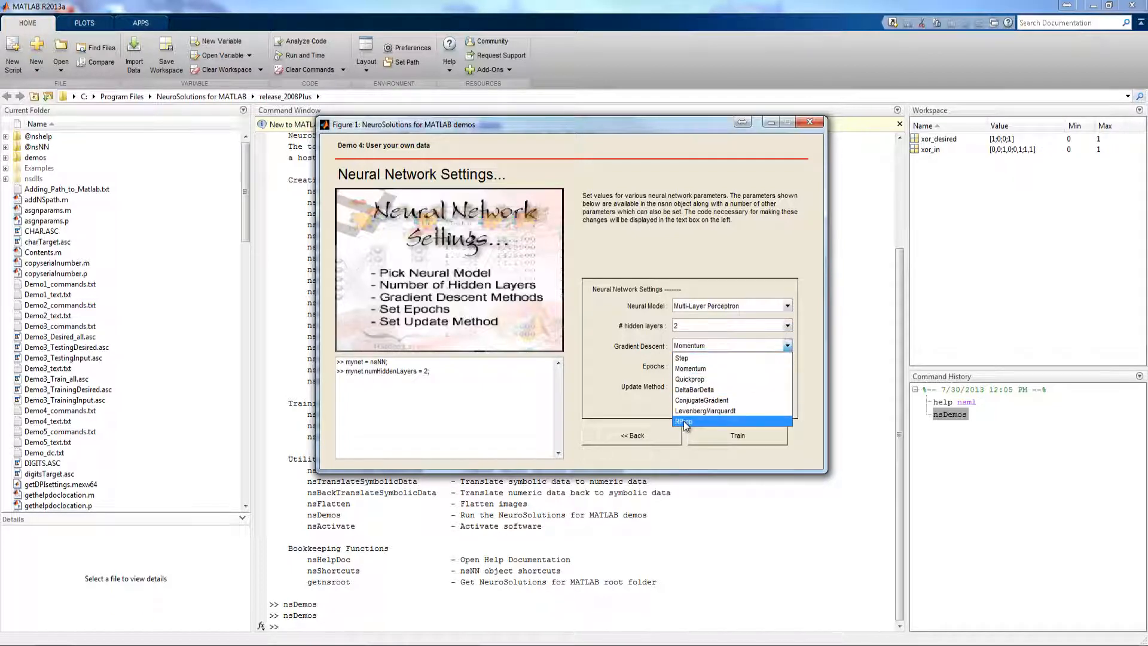
left_click(685, 421)
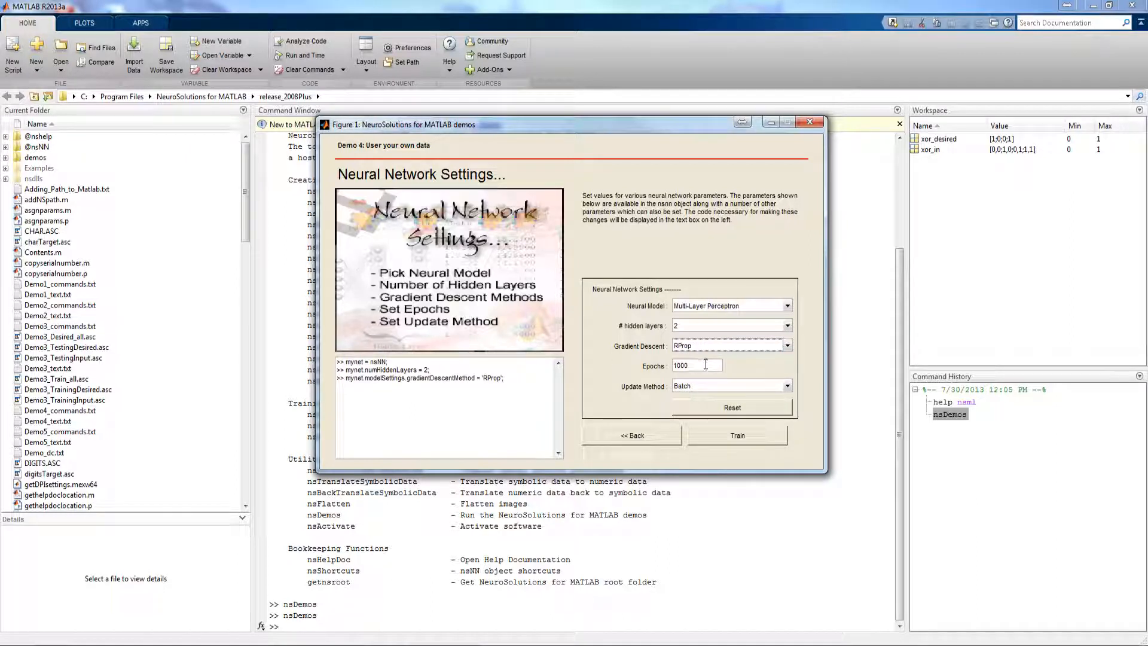
mouse_move(723, 396)
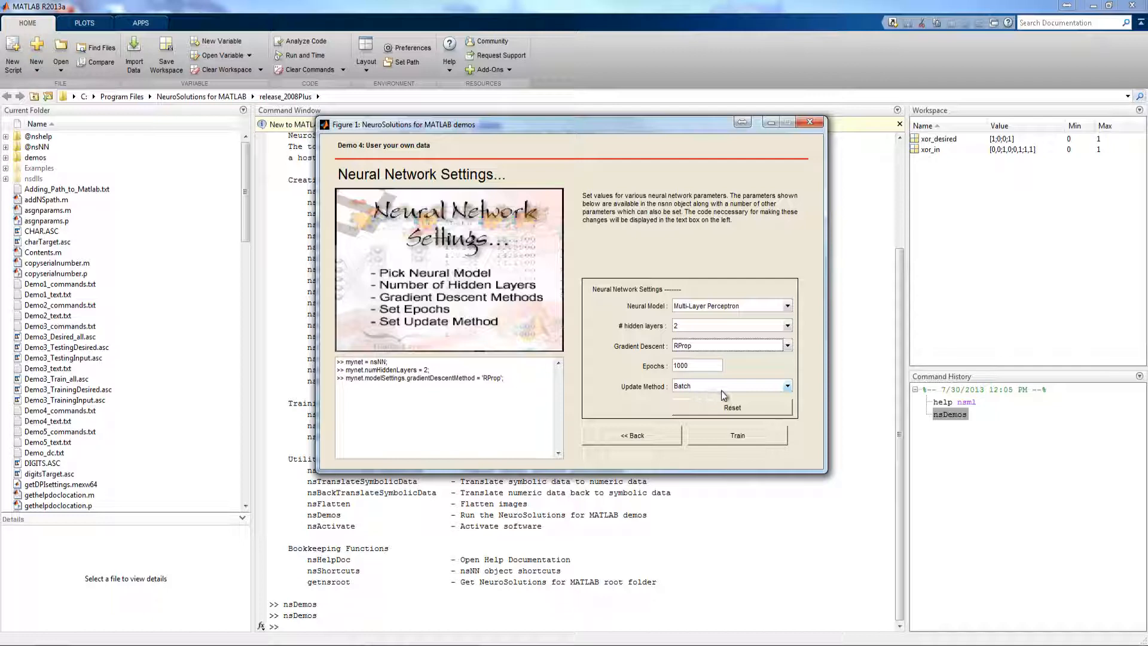
mouse_move(756, 437)
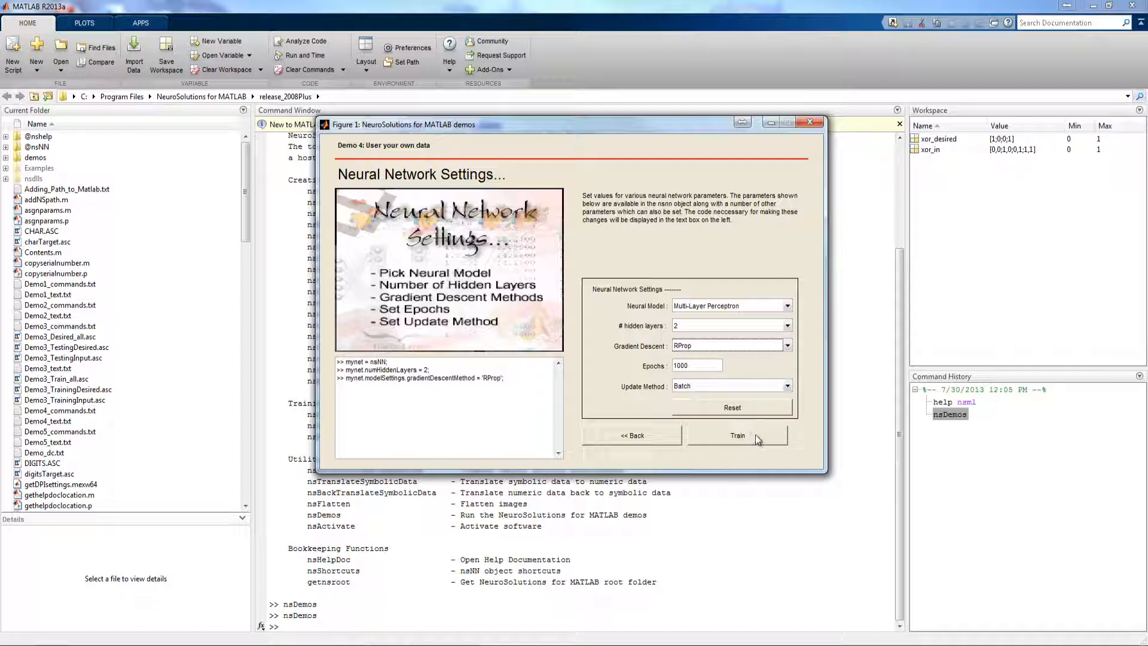
Train the XOR network and view the learning curve, outputs and code
left_click(738, 436)
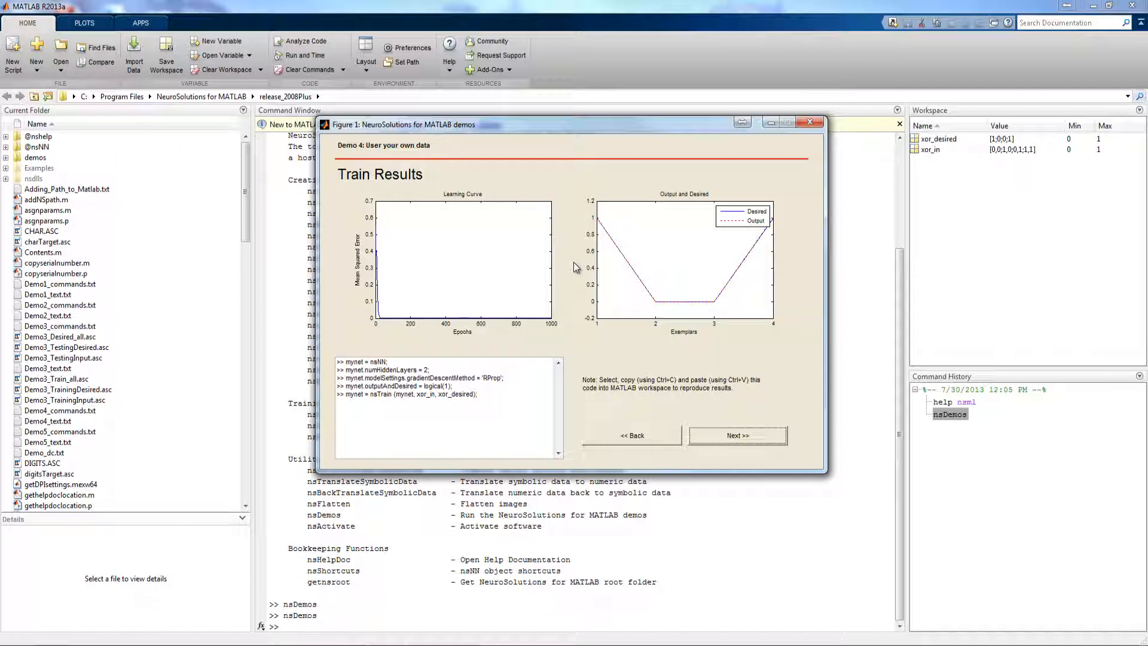
mouse_move(533, 342)
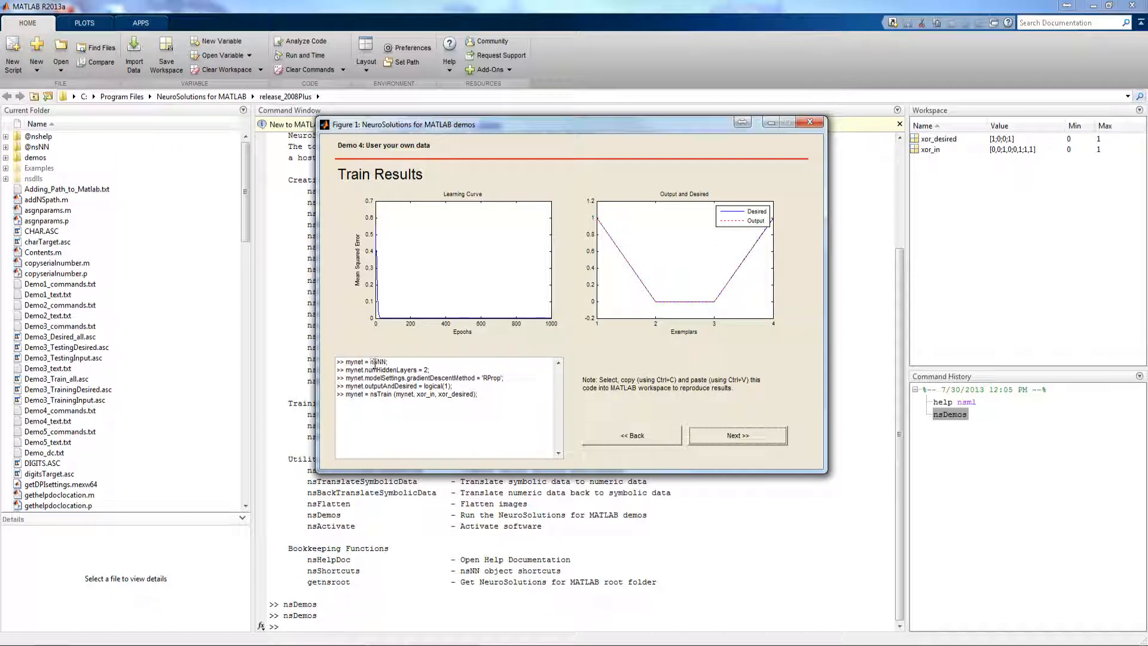
mouse_move(381, 363)
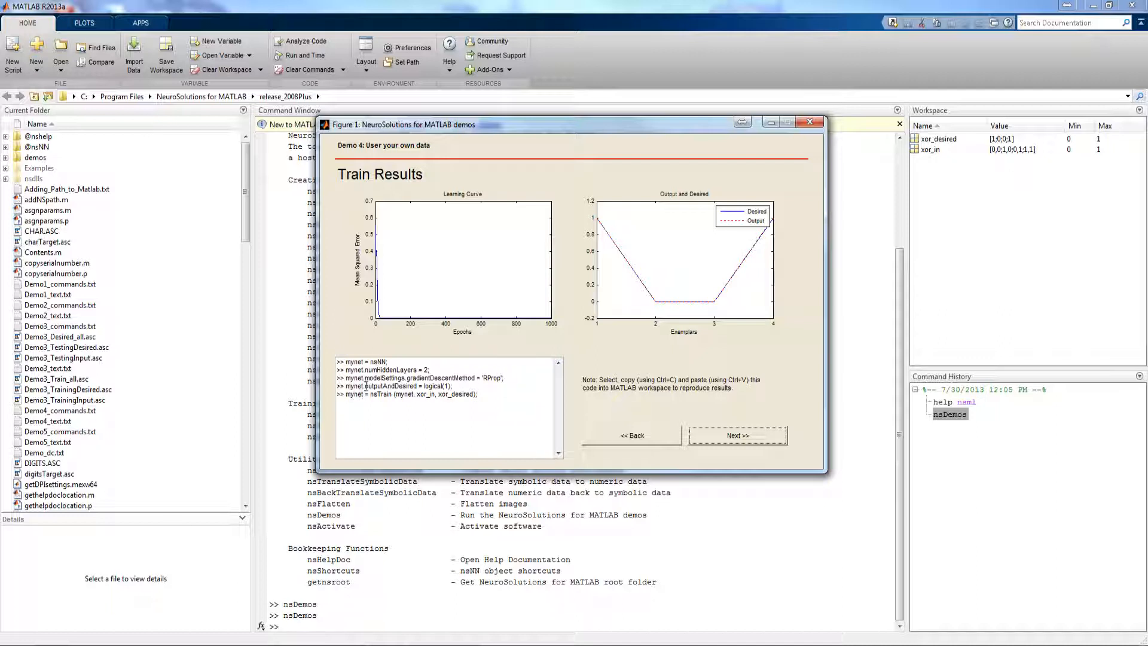
mouse_move(593, 368)
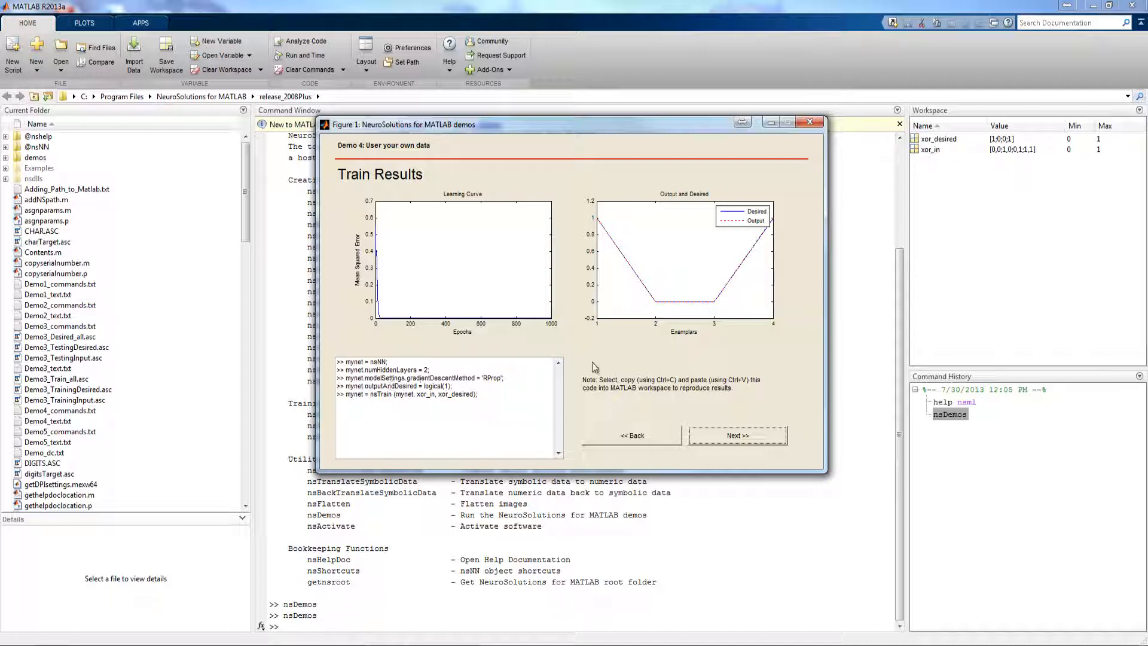
mouse_move(631, 350)
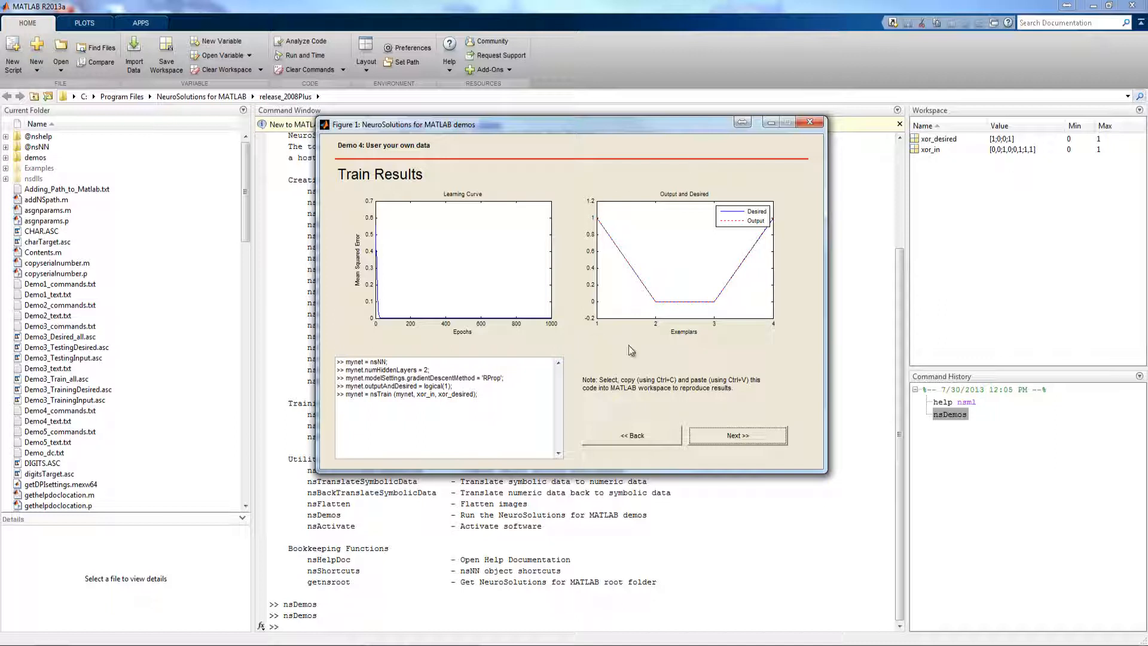
mouse_move(564, 232)
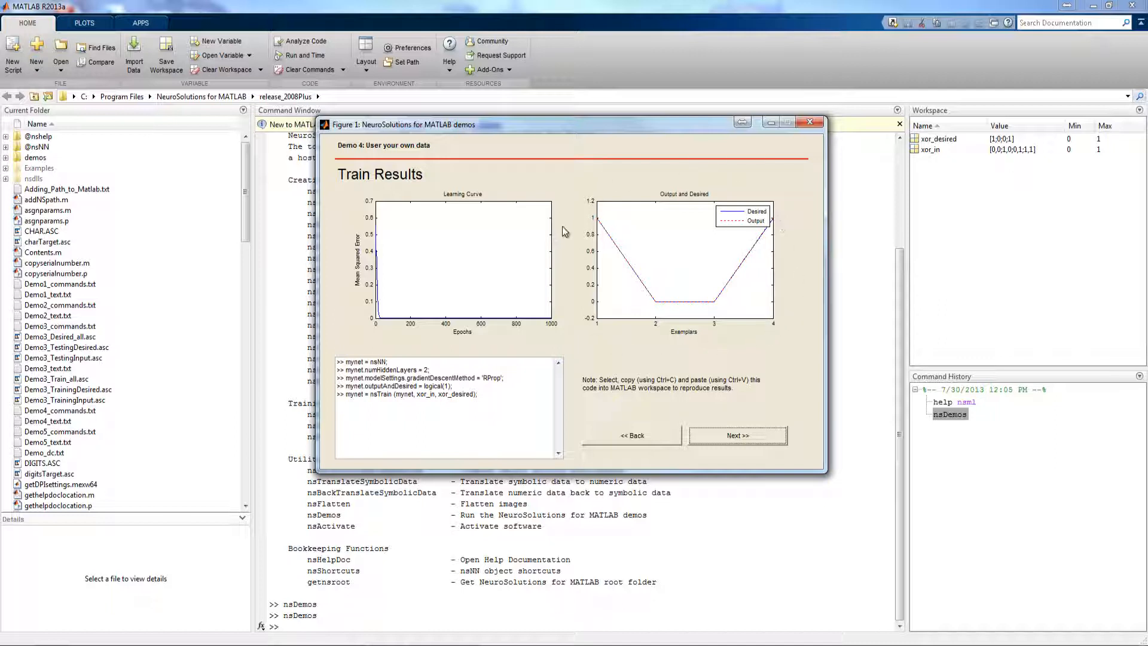
mouse_move(377, 413)
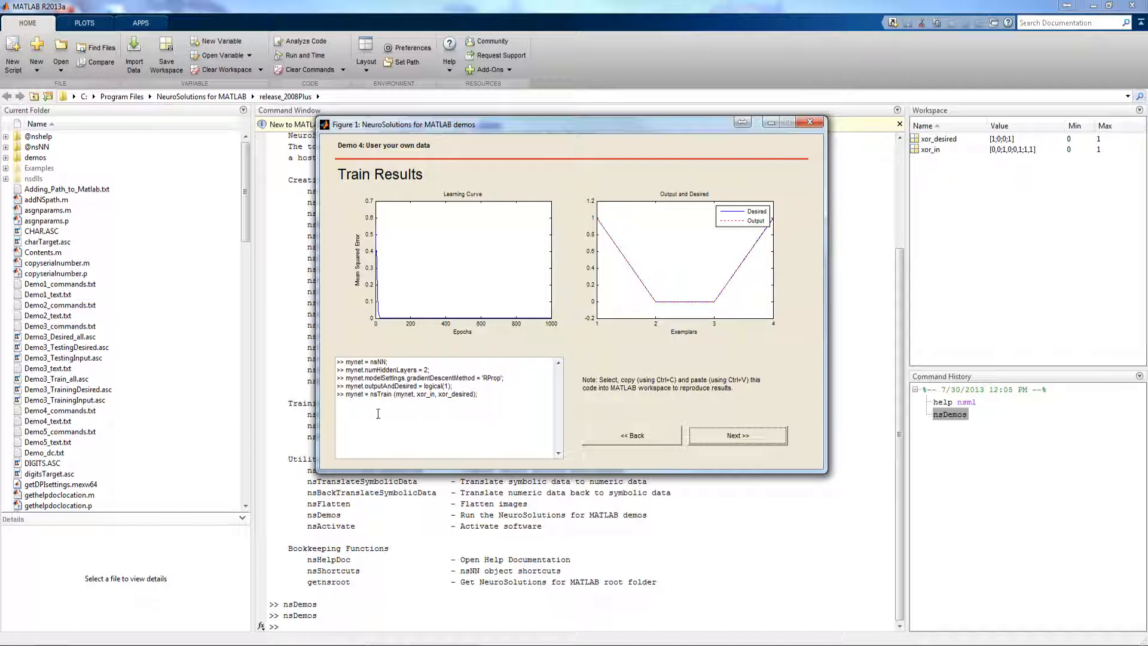